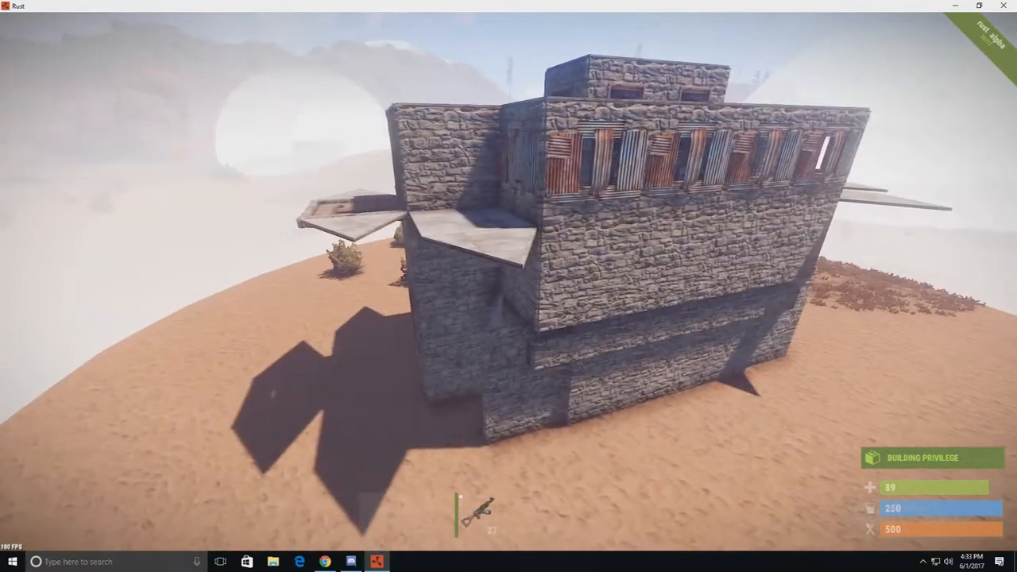
{"action": "mouse_move", "coordinate": [509, 287]}
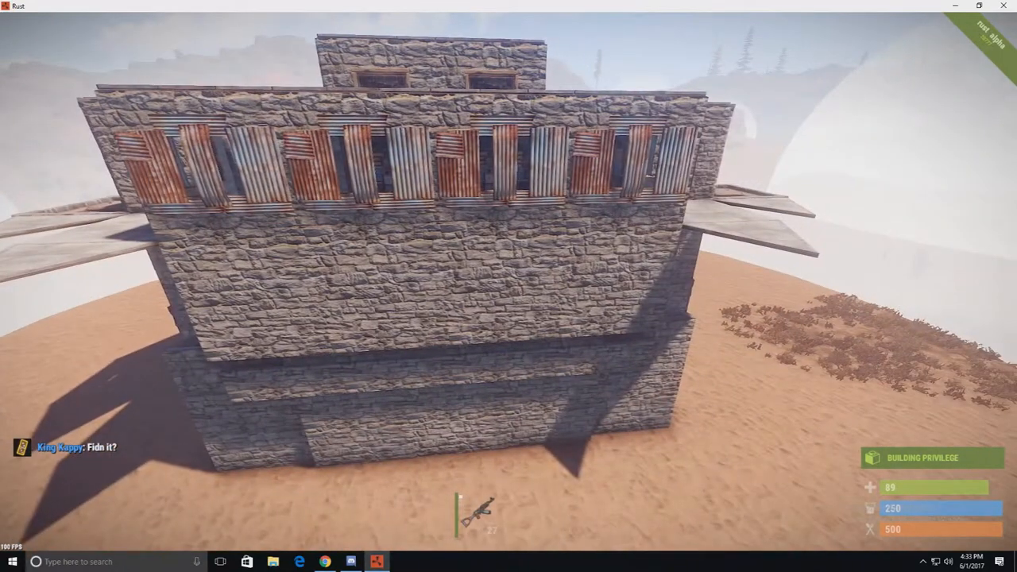
{"action": "mouse_move", "coordinate": [509, 287]}
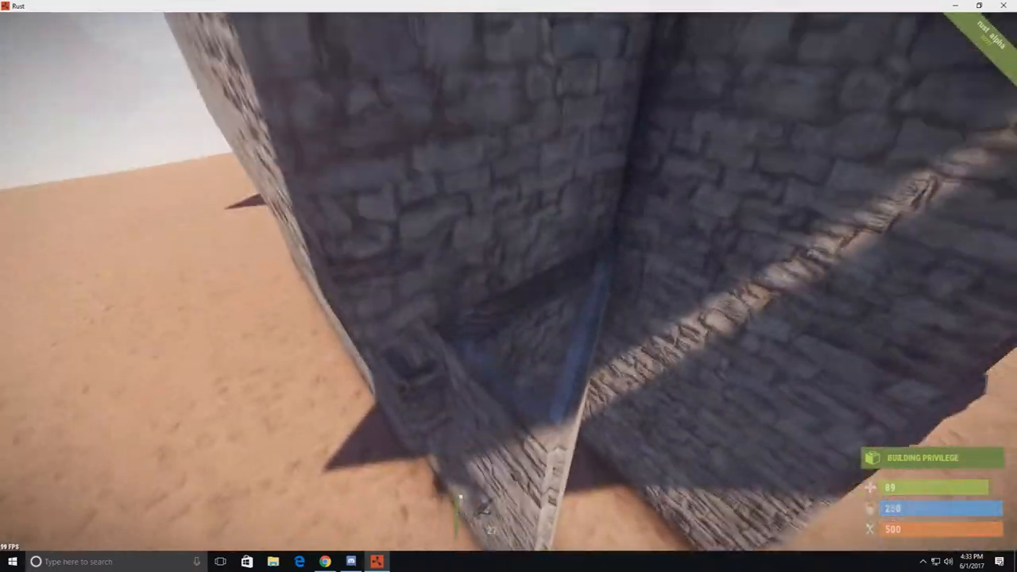
{"action": "mouse_move", "coordinate": [509, 286]}
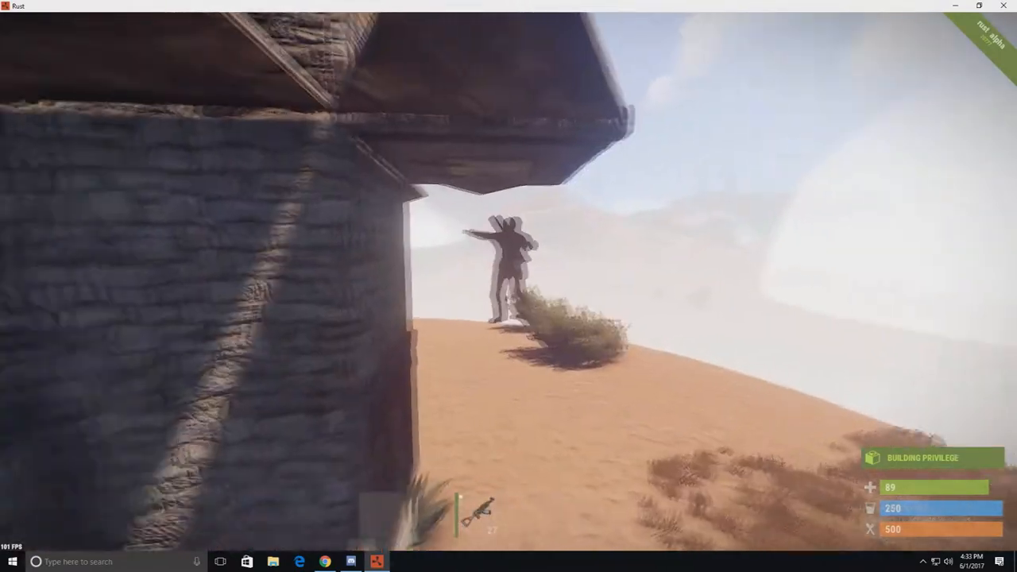
Open the sandbox server menu, change a setting, and return to facing the base's doorway end
{"action": "key", "text": "alt+z"}
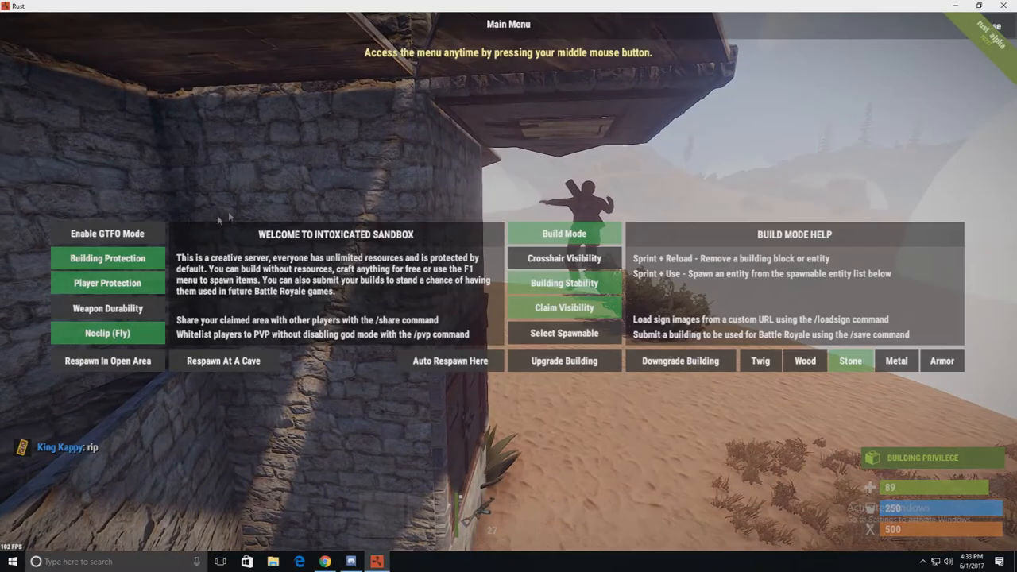
{"action": "left_click", "coordinate": [108, 232]}
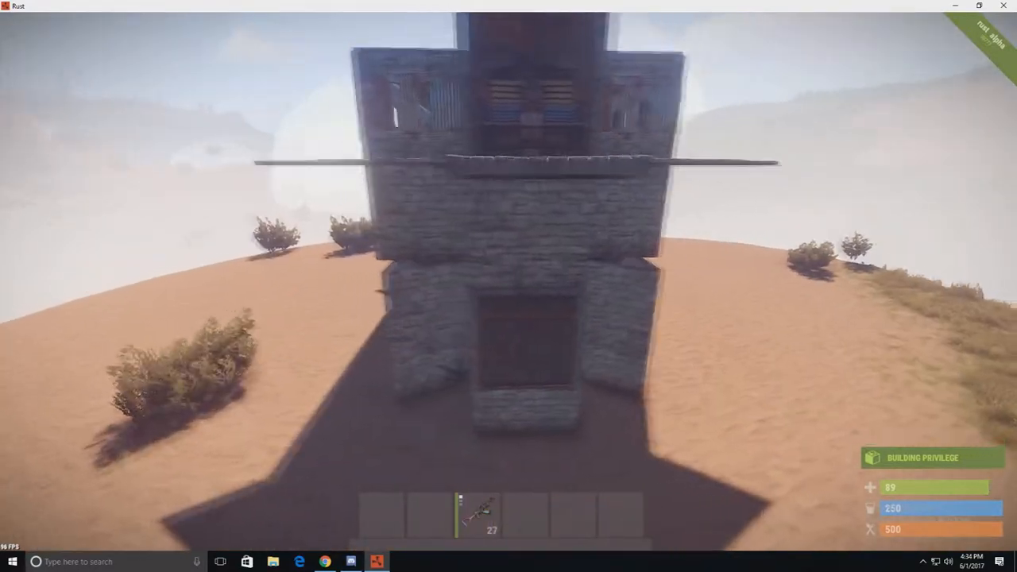
Walk around the base to its tall side and look up at the stacked roof overhangs
{"action": "key", "text": "F1"}
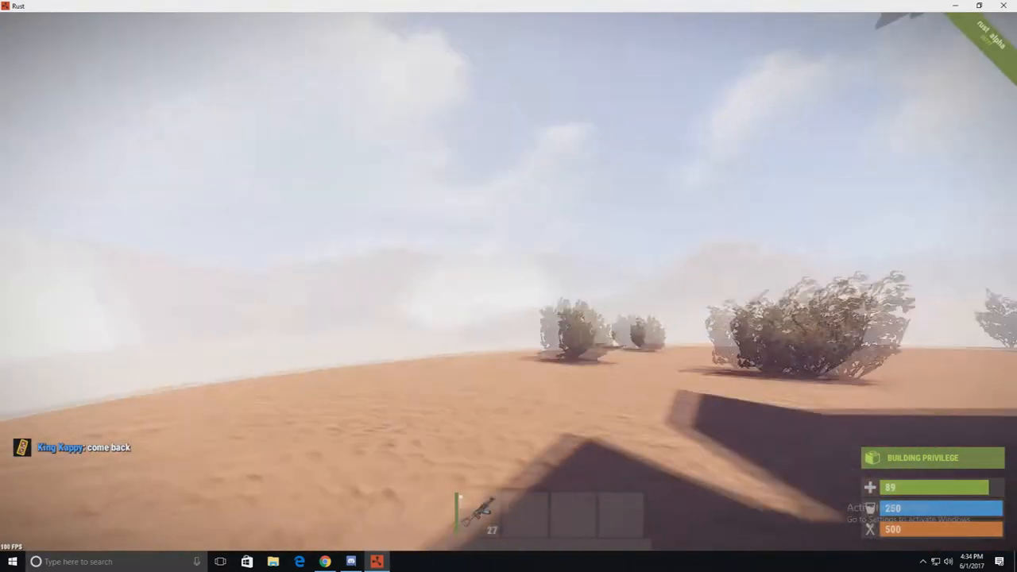
{"action": "key", "text": "tab"}
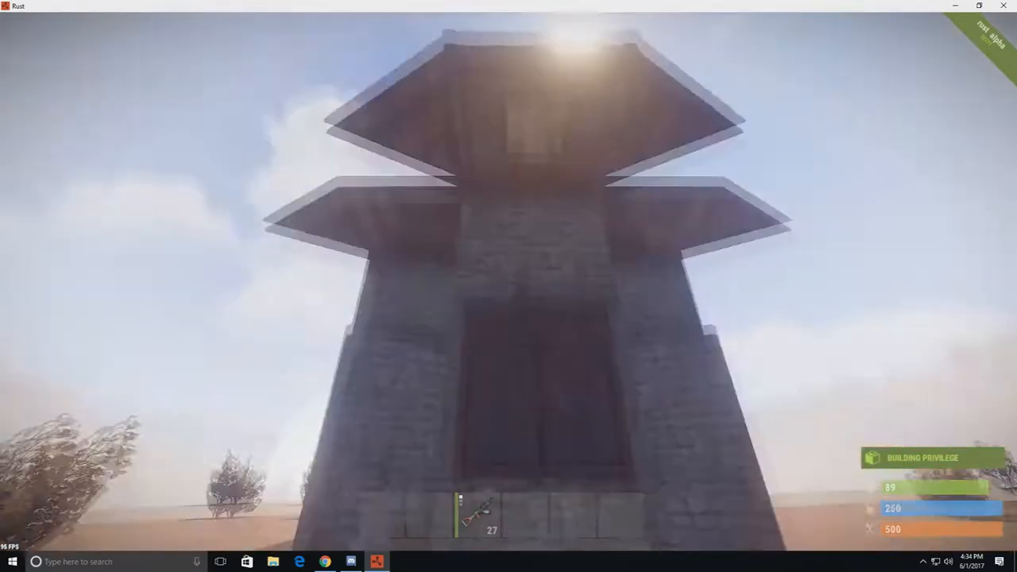
{"action": "key", "text": "Tab"}
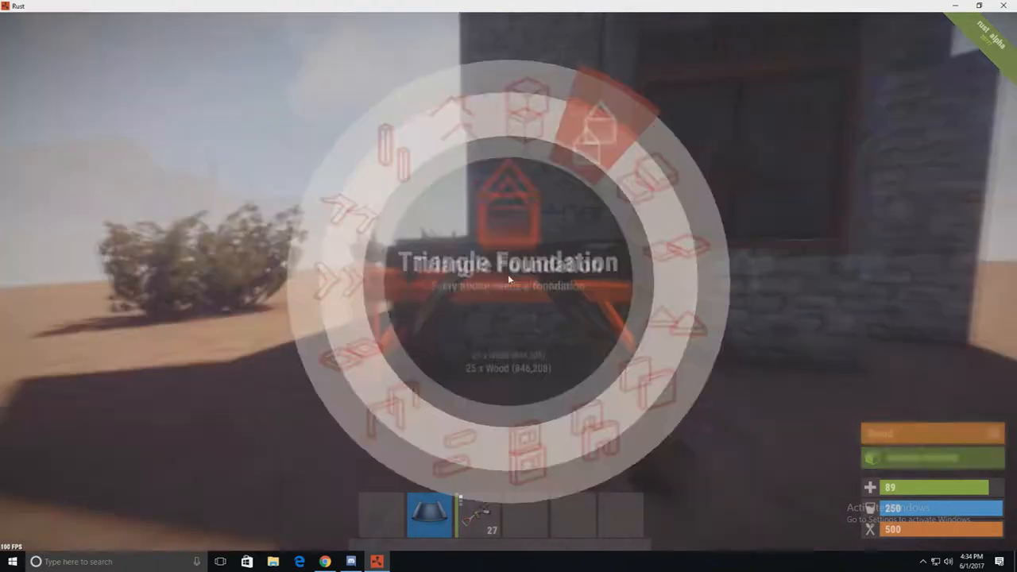
Select a stairs piece from the building plan wheel and aim it at the lower entrance
{"action": "key", "text": "tab"}
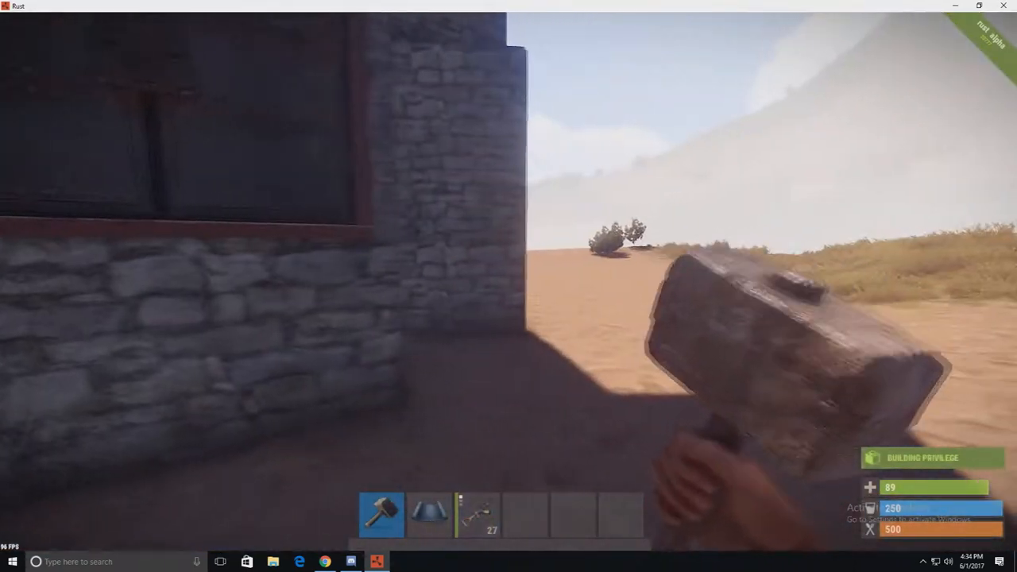
{"action": "key", "text": "2"}
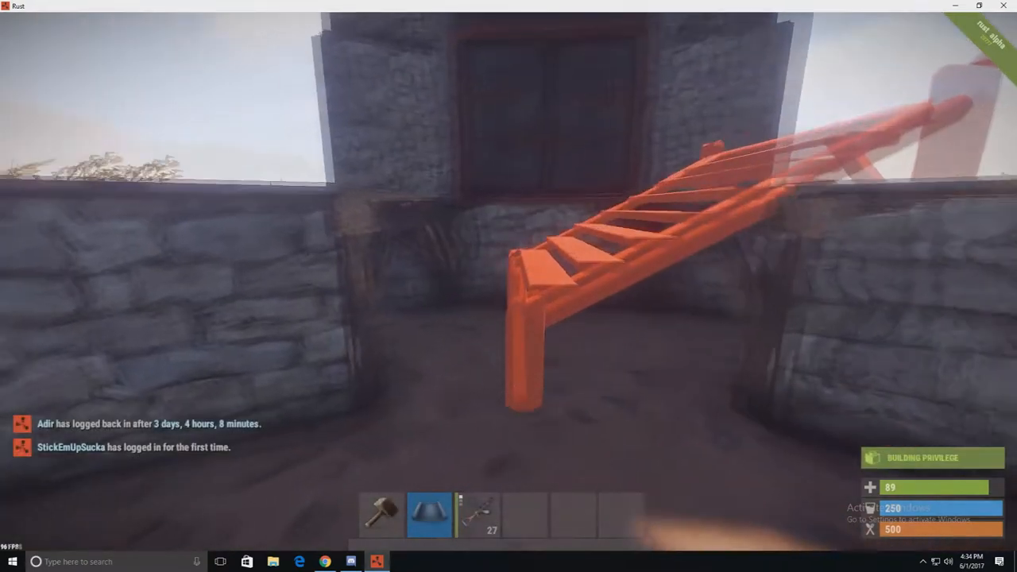
Add two building items to the hotbar and enter the dark stone enclosure at the base's bottom
{"action": "key", "text": "tab"}
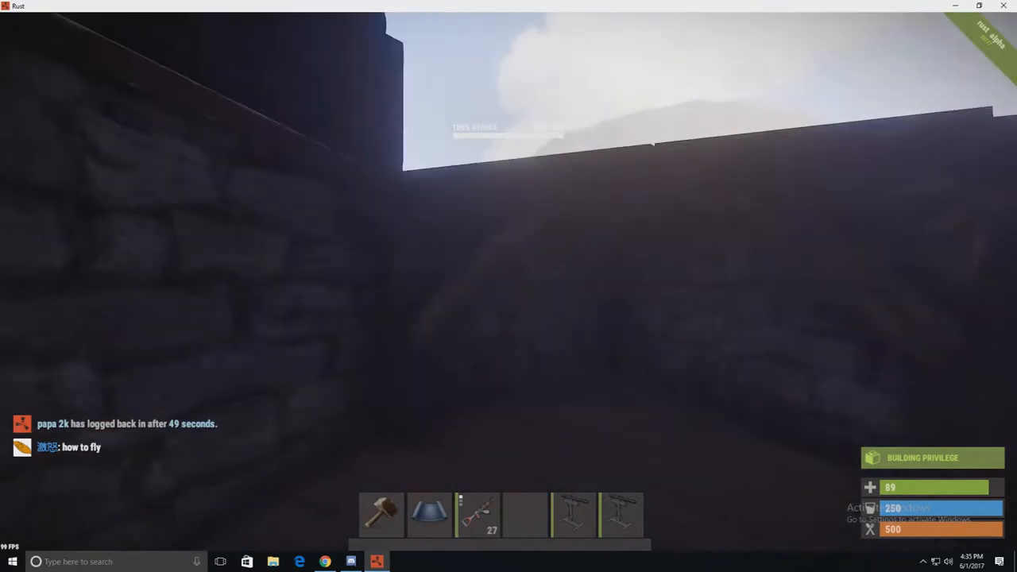
Head down the bunker corridor to the large storage box in the inner room
{"action": "left_click", "coordinate": [620, 515]}
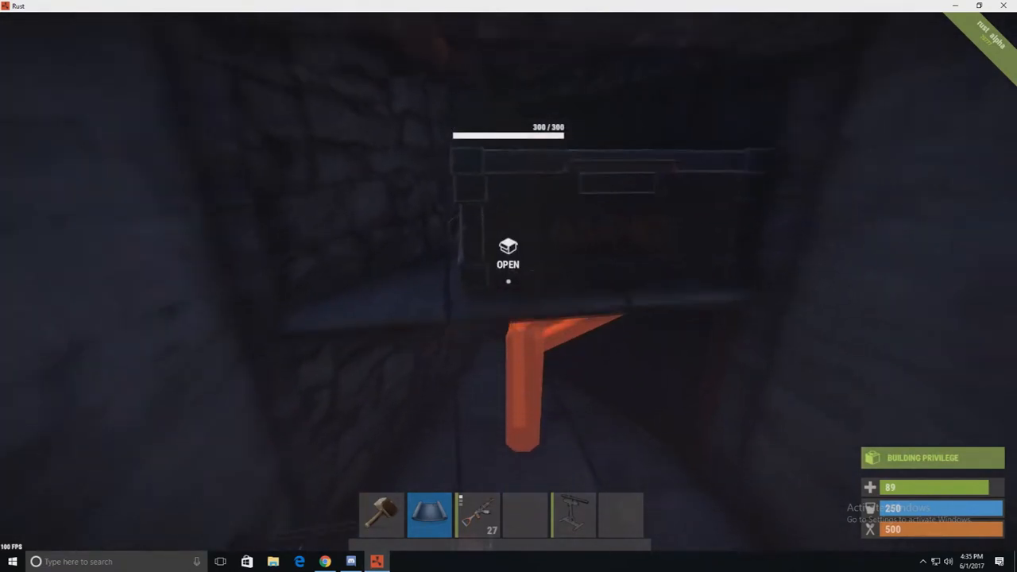
{"action": "key", "text": "Tab"}
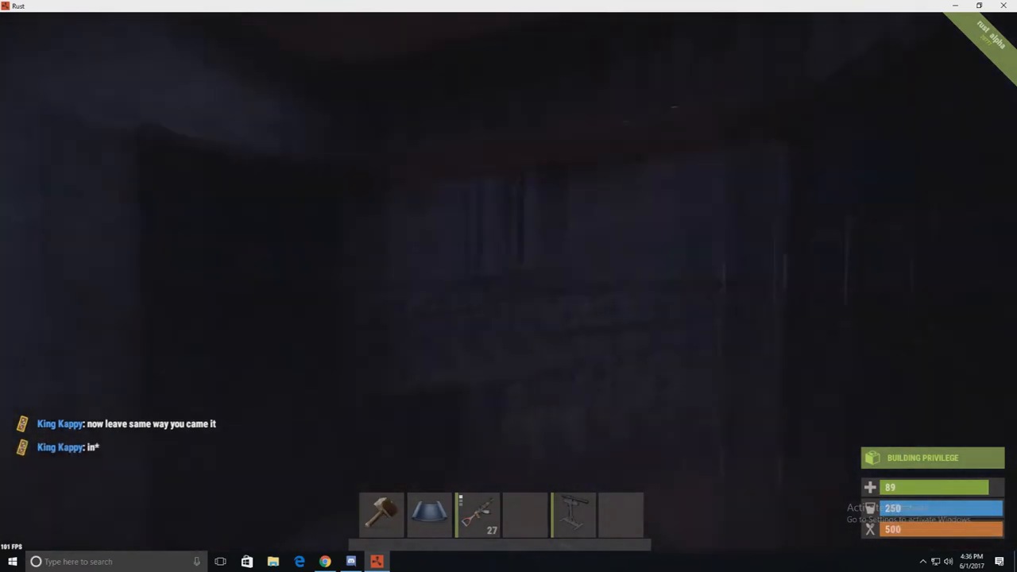
Leave the bunker and enter the first loot room lined with wooden boxes
{"action": "key", "text": "Tab"}
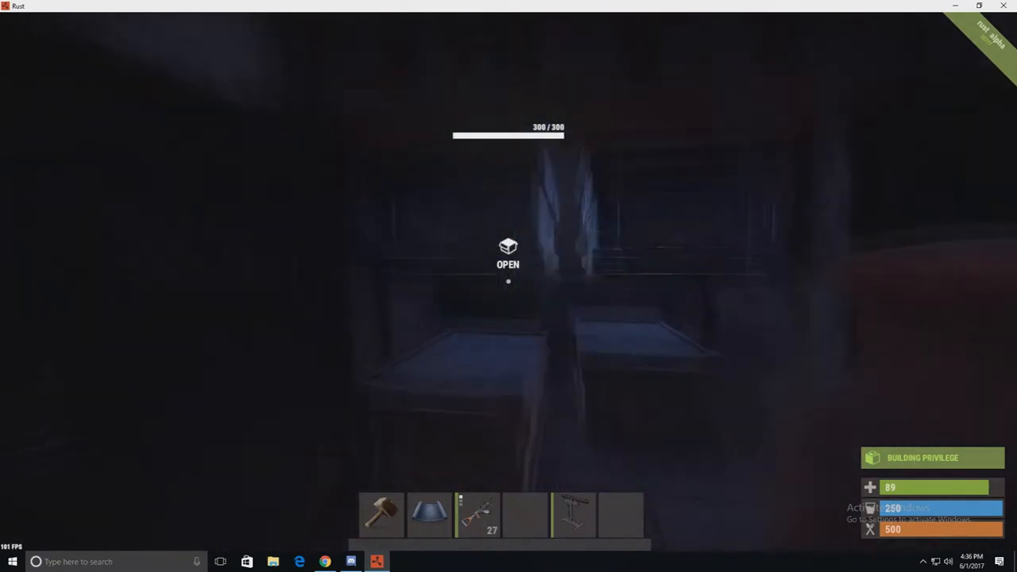
{"action": "key", "text": "tab"}
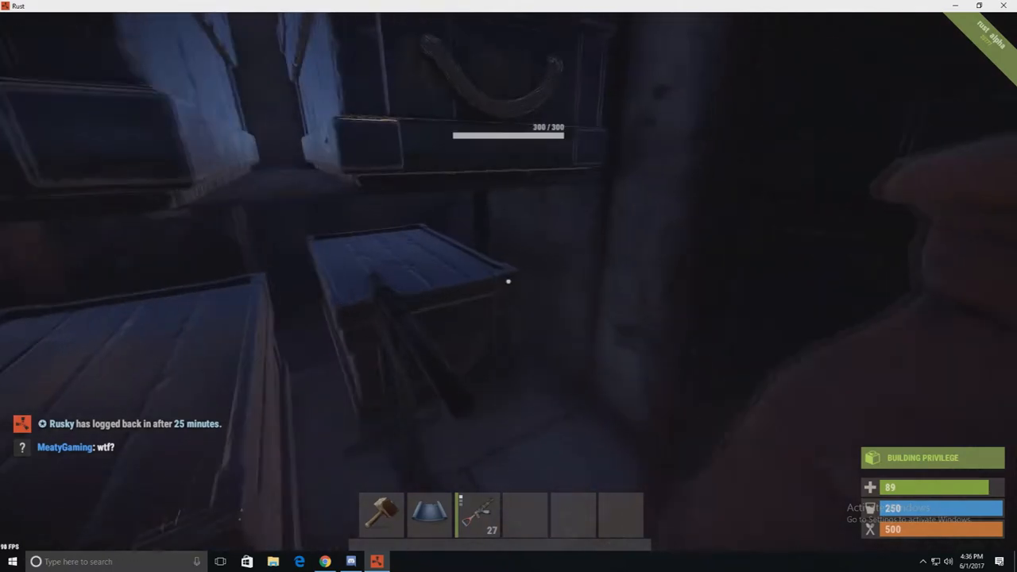
Climb through the doorway into the second loot room with shelves around a central chest
{"action": "key", "text": "tab"}
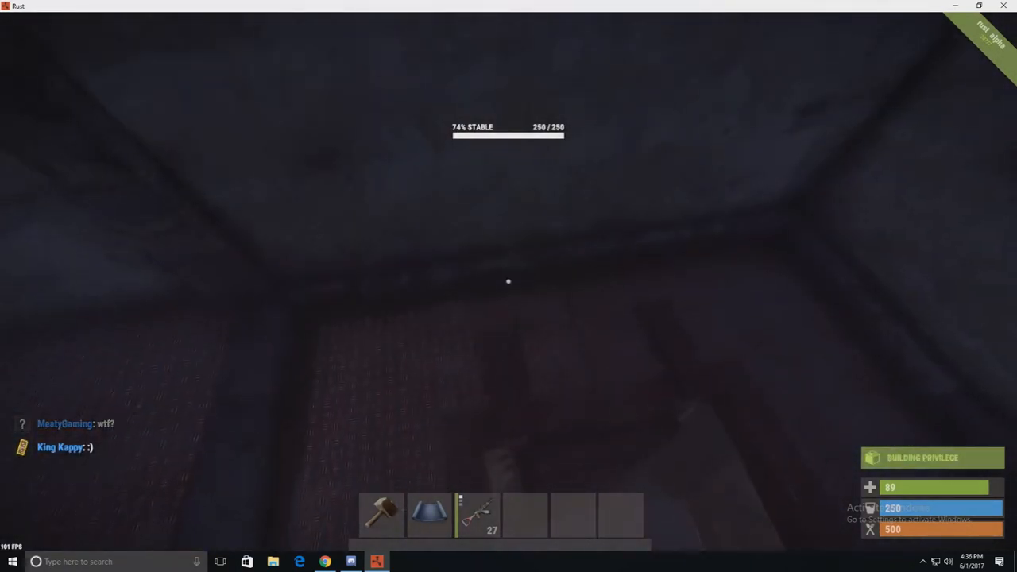
{"action": "key", "text": "tab"}
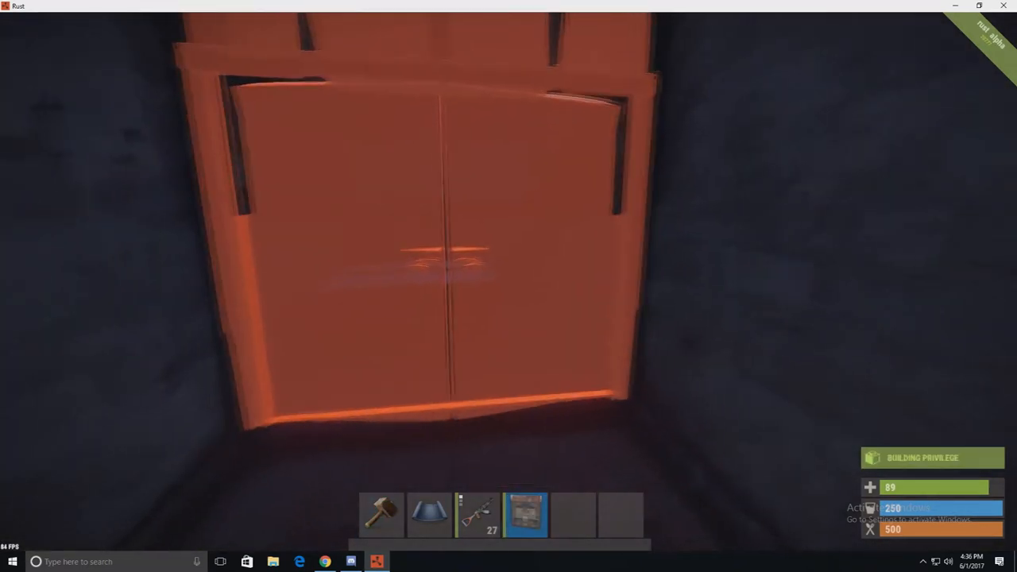
{"action": "key", "text": "Tab"}
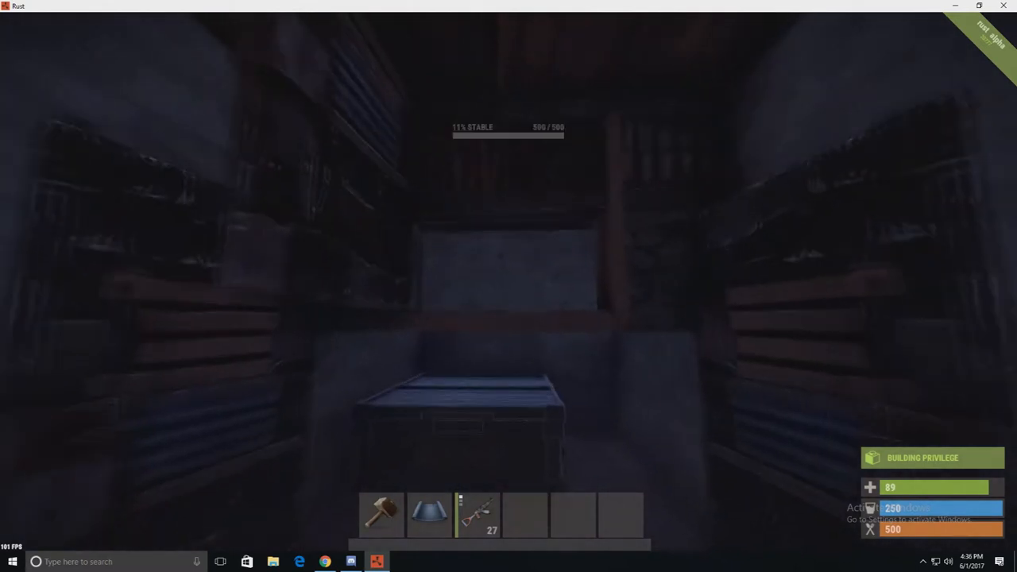
Move on through the stacked loot rooms up to the bare wooden-beamed stone corner
{"action": "key", "text": "tab"}
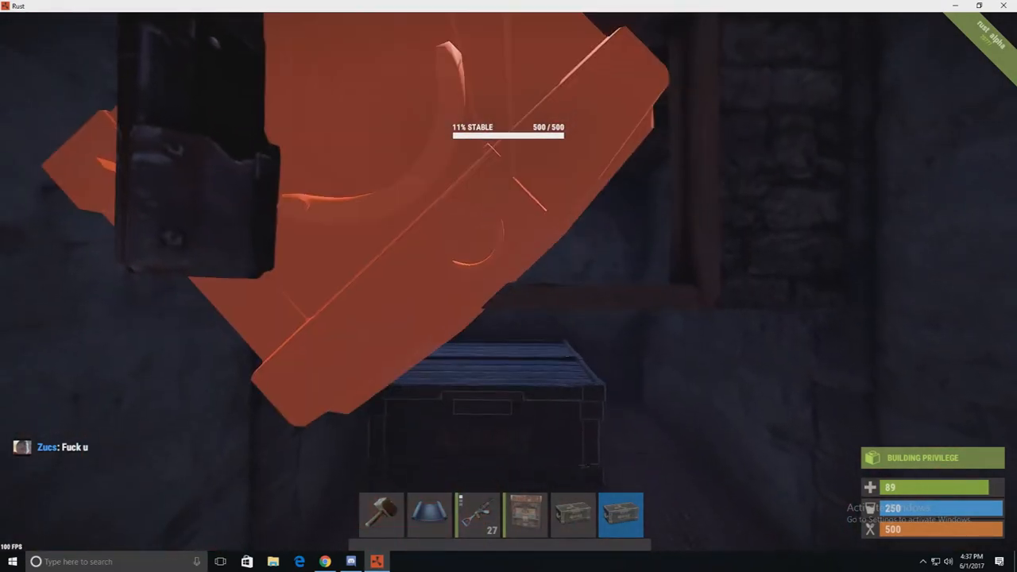
{"action": "key", "text": "Tab"}
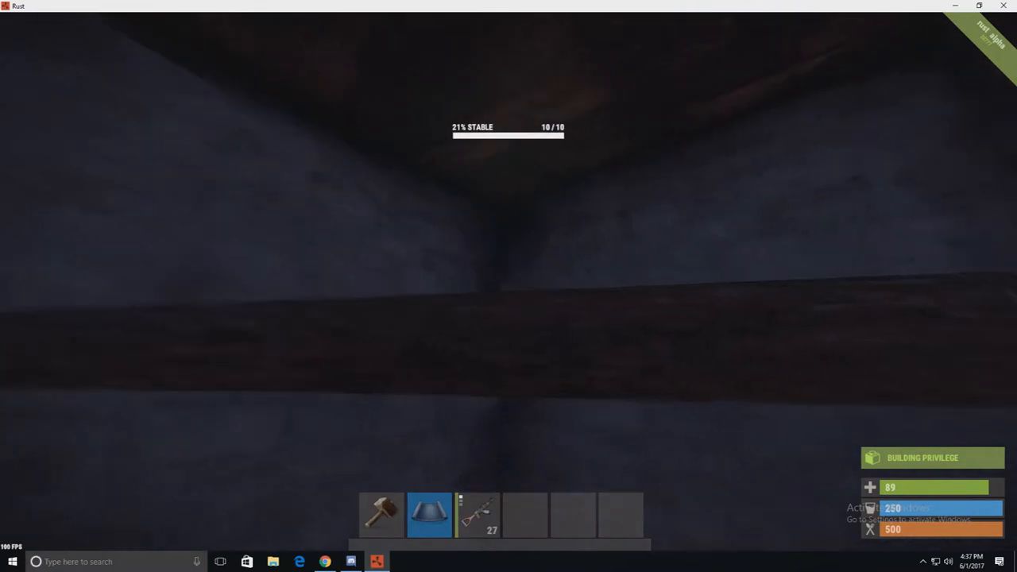
Equip a new stack of 17 items and face the plain stone wall section inside the base
{"action": "key", "text": "Tab"}
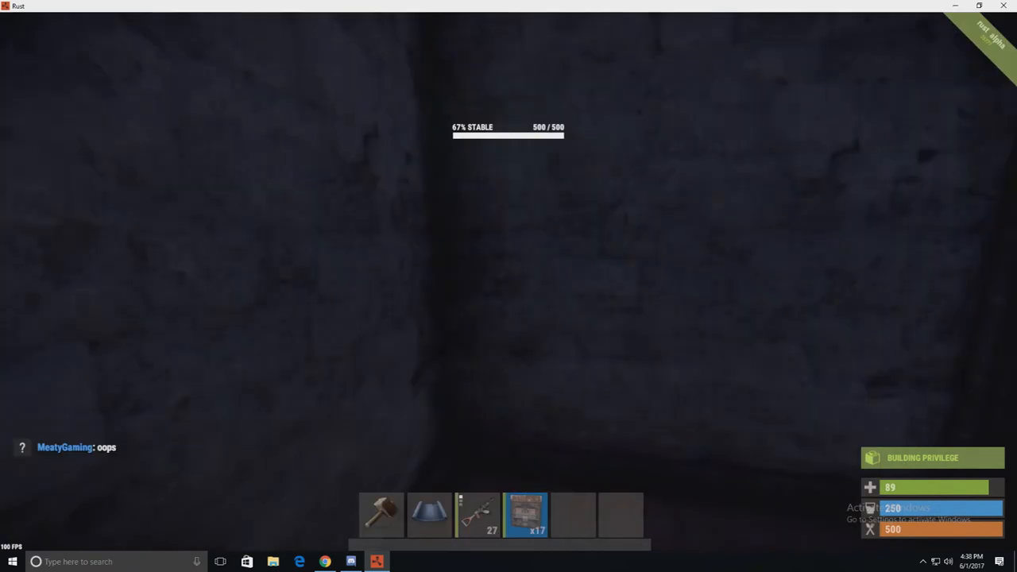
{"action": "key", "text": "F1"}
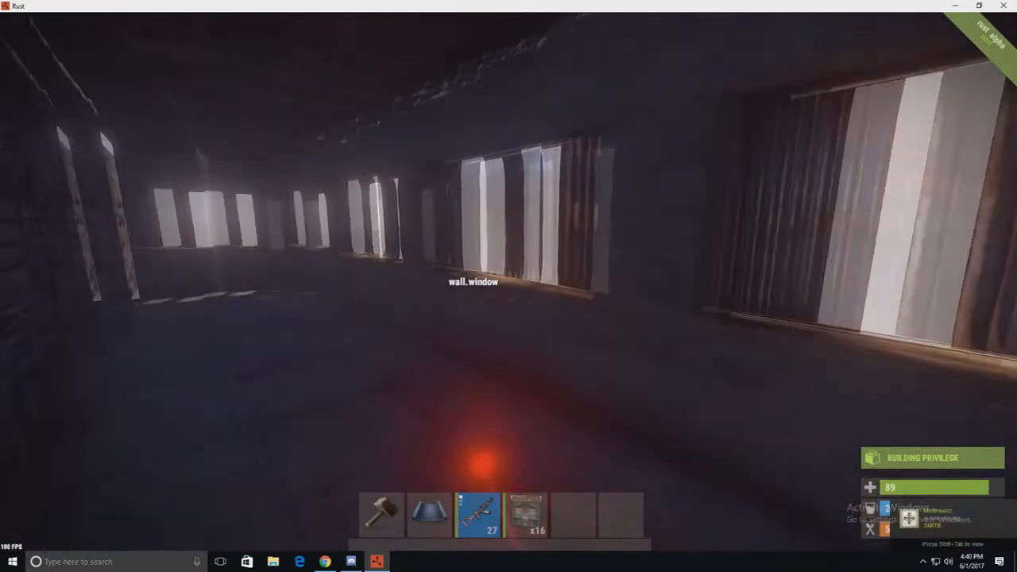
{"action": "mouse_move", "coordinate": [509, 287]}
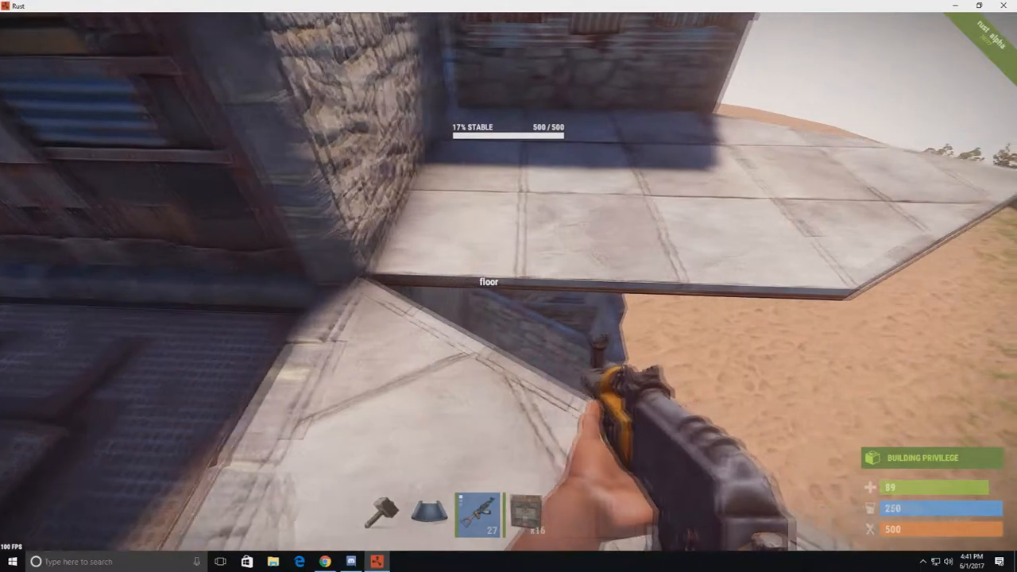
{"action": "key", "text": "f1"}
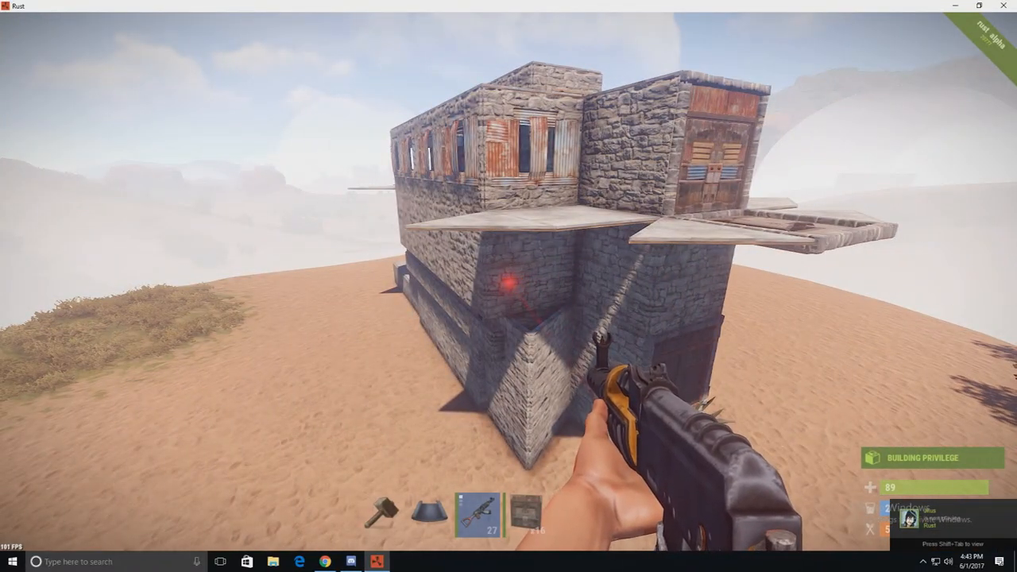
Open the inventory and crafting screen after viewing the base from outside
{"action": "key", "text": "Tab"}
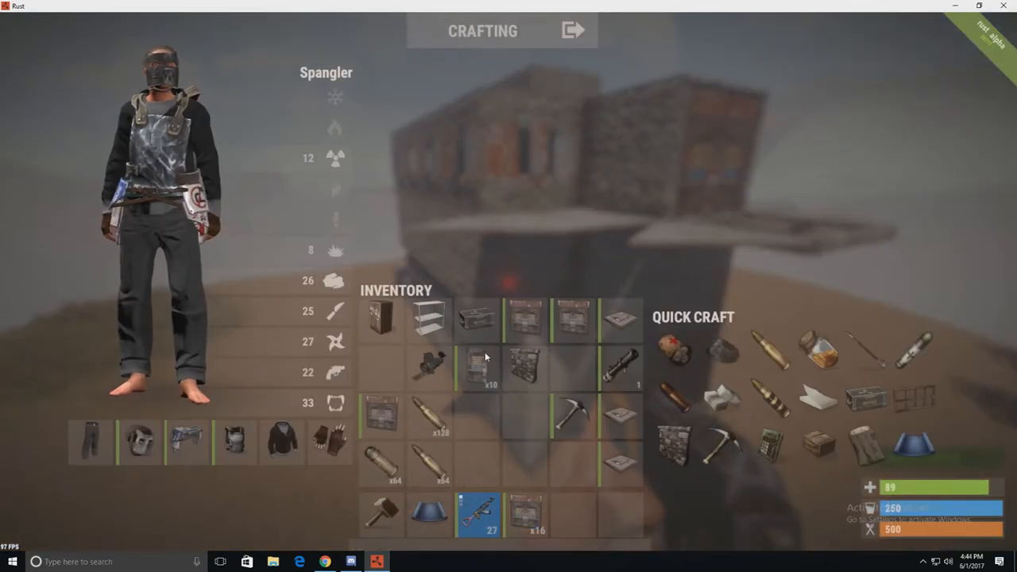